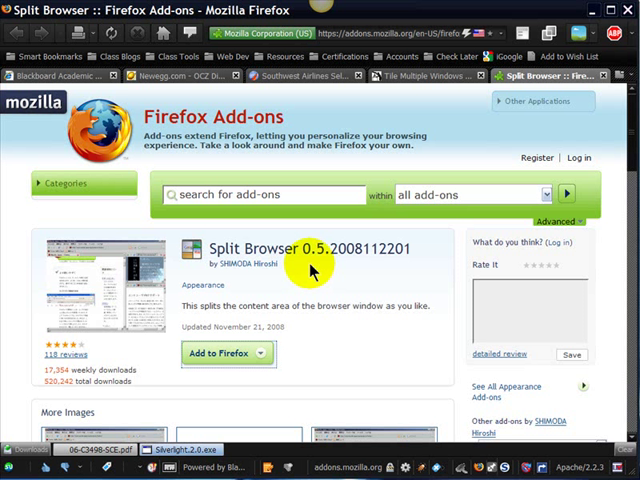
{"action": "mouse_move", "coordinate": [308, 272]}
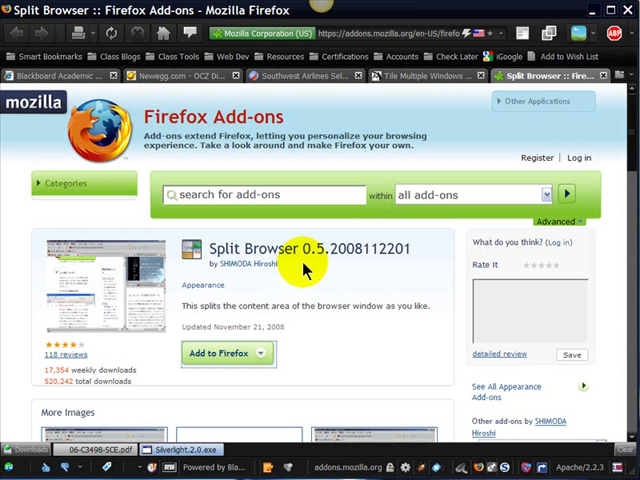
{"action": "mouse_move", "coordinate": [312, 258]}
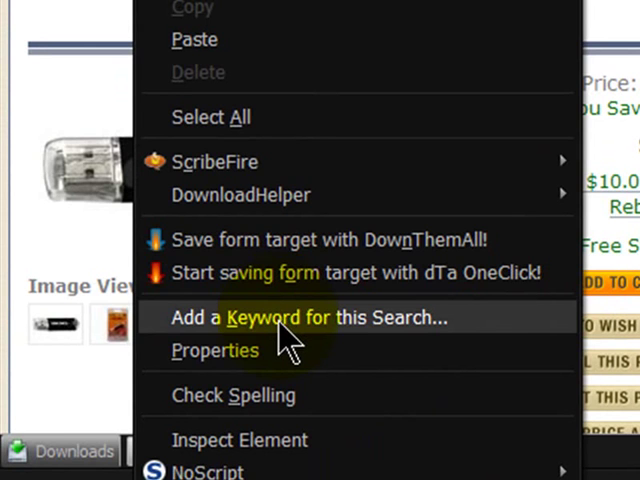
Step: Add a keyword bookmark for Newegg's search box named 'newegg' with keyword 'egg'
{"action": "left_click", "coordinate": [304, 316]}
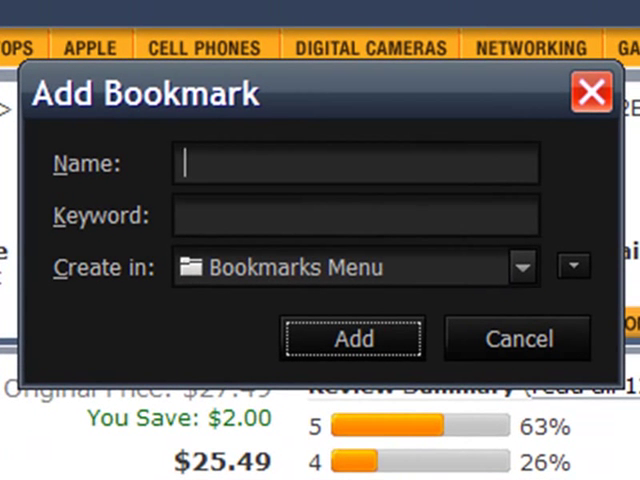
{"action": "type", "text": "neweg"}
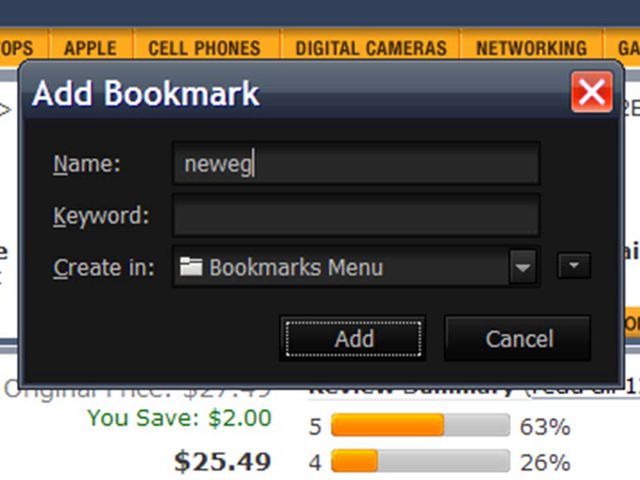
{"action": "type", "text": "g"}
{"action": "left_click", "coordinate": [356, 214]}
{"action": "type", "text": "egg"}
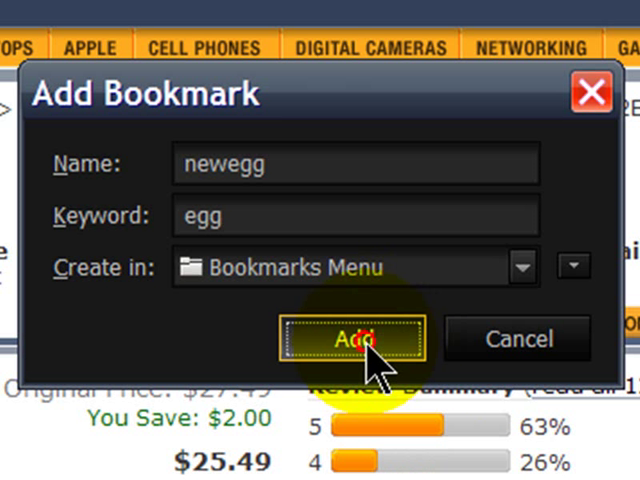
{"action": "left_click", "coordinate": [352, 340]}
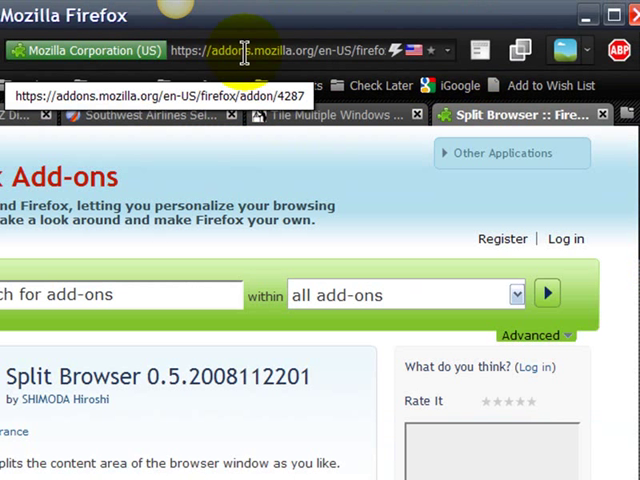
Step: Run address-bar keyword searches for 'usb drive' on Google, Google Images and Amazon
{"action": "left_click", "coordinate": [244, 52]}
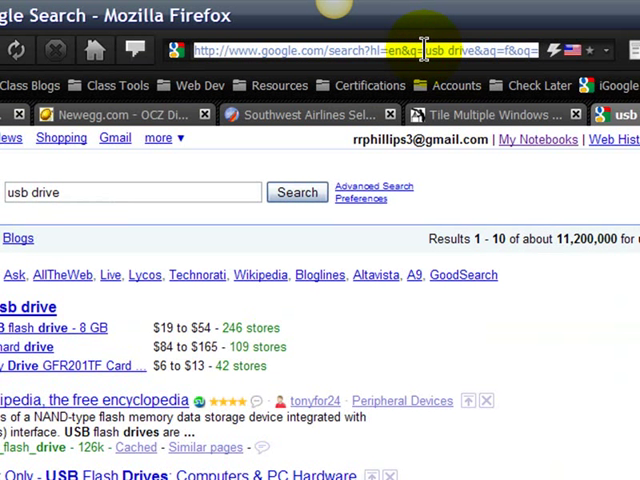
{"action": "type", "text": "gi us"}
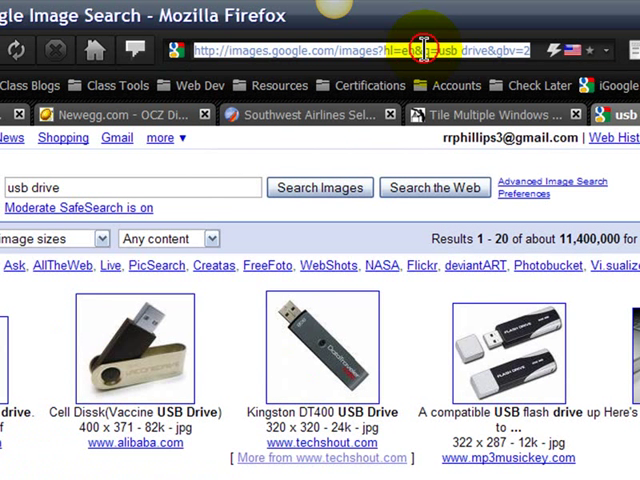
{"action": "type", "text": "a u"}
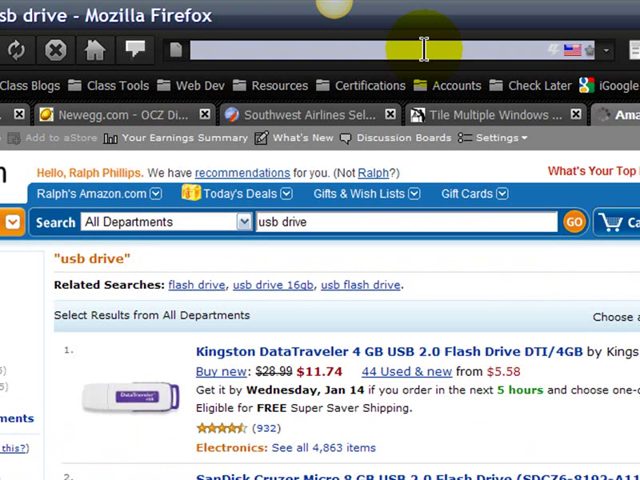
{"action": "left_click", "coordinate": [420, 50]}
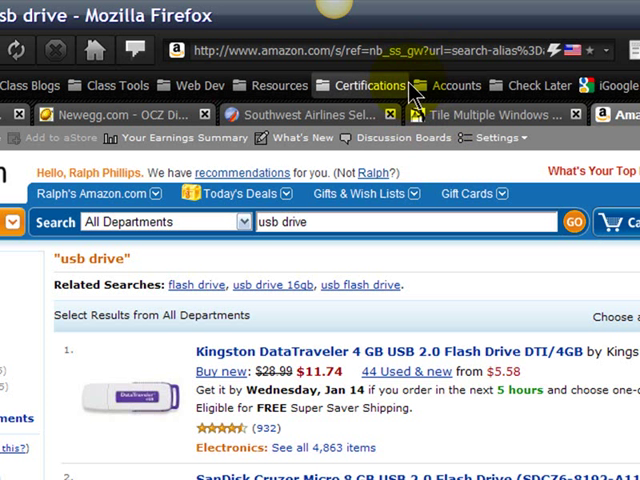
{"action": "mouse_move", "coordinate": [256, 70]}
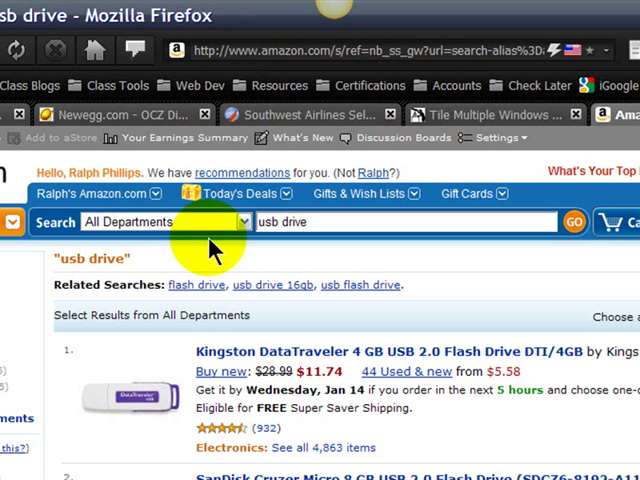
{"action": "mouse_move", "coordinate": [590, 20]}
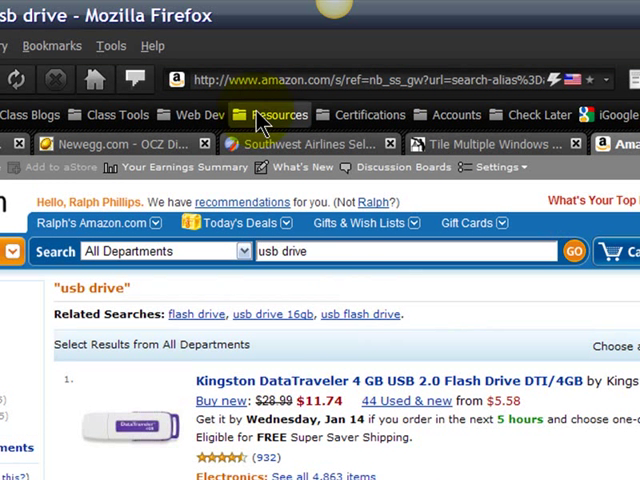
Step: Bring up the Add-ons manager from the Tools menu, showing installed extensions
{"action": "left_click", "coordinate": [110, 46]}
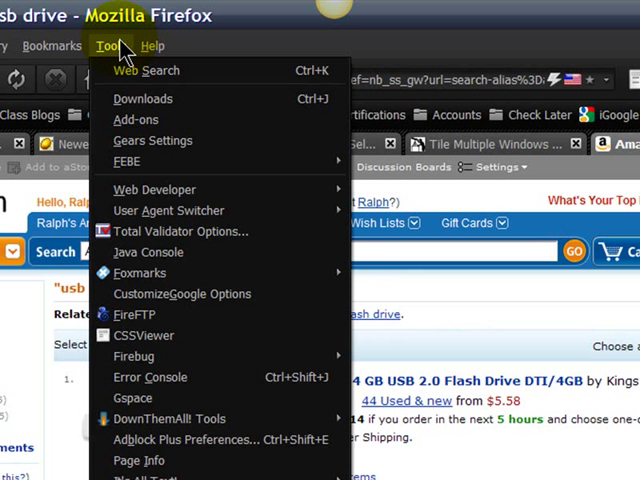
{"action": "mouse_move", "coordinate": [144, 120]}
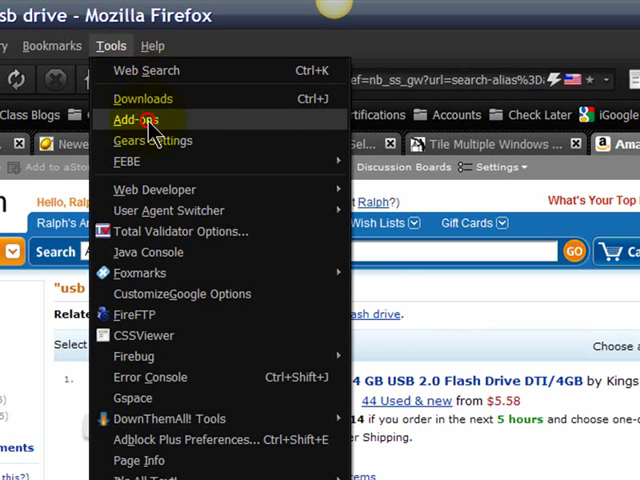
{"action": "left_click", "coordinate": [138, 120]}
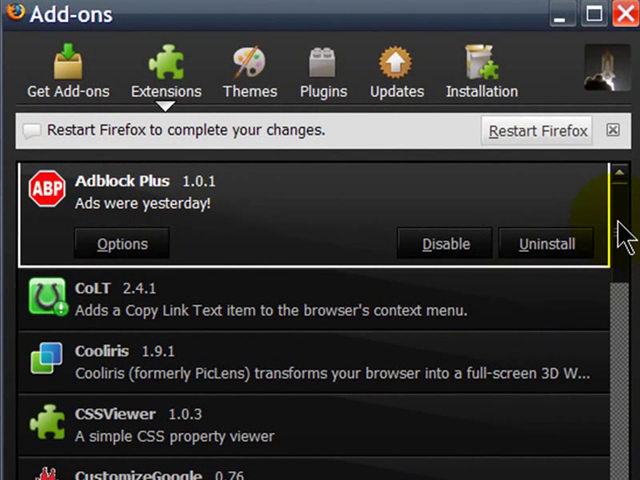
Step: Scroll the Extensions list down from DashBlog past FEBE, Firebug and FireFTP to Foxmarks
{"action": "scroll", "scroll_direction": "down", "scroll_amount": 3}
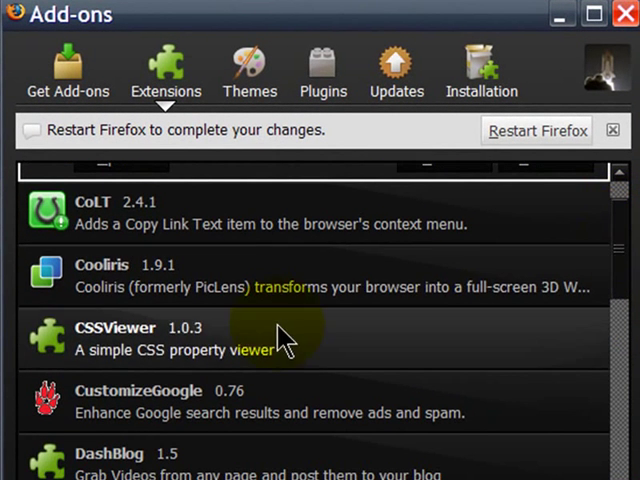
{"action": "scroll", "scroll_direction": "down", "scroll_amount": 3}
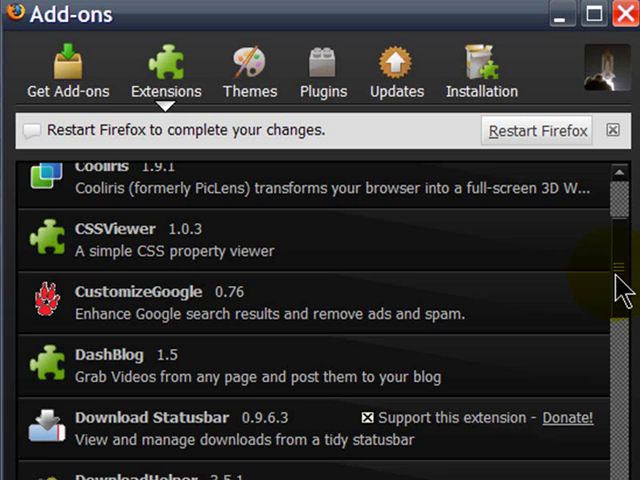
{"action": "scroll", "scroll_direction": "down", "scroll_amount": 3}
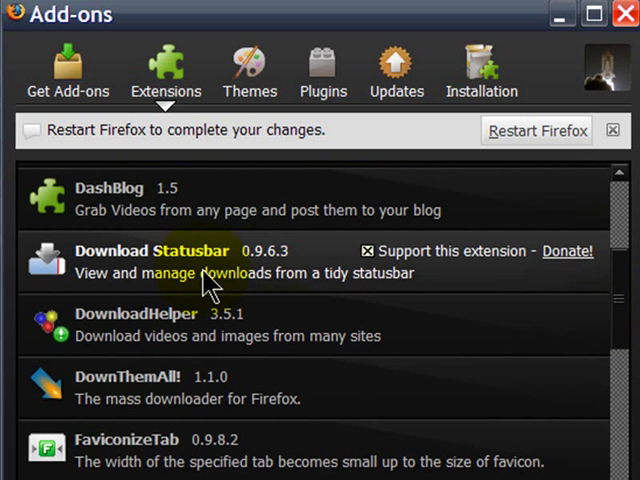
{"action": "mouse_move", "coordinate": [490, 320]}
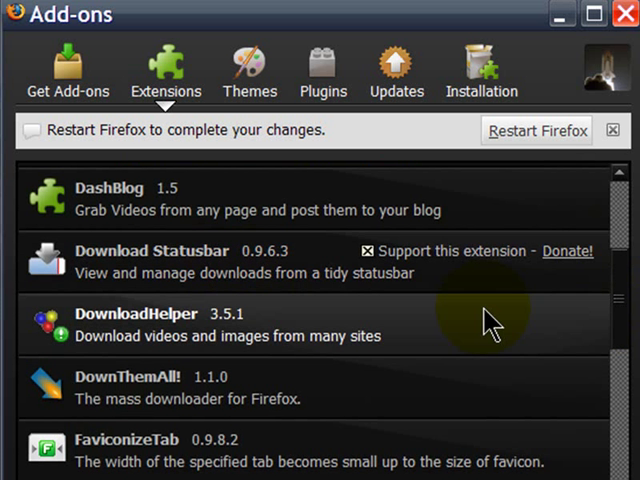
{"action": "scroll", "scroll_direction": "down", "scroll_amount": 3}
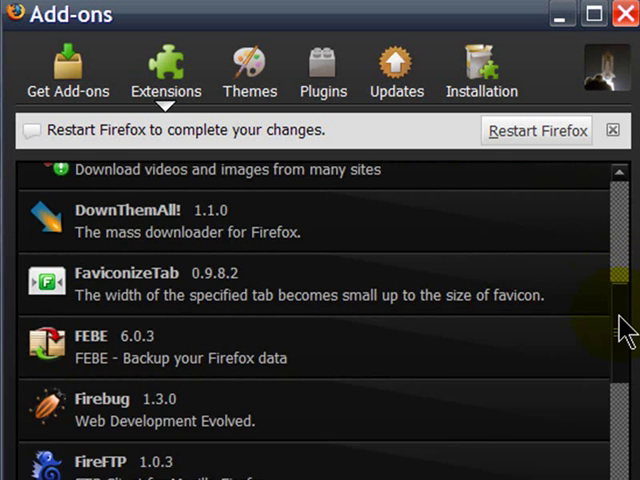
{"action": "scroll", "scroll_direction": "down", "scroll_amount": 3}
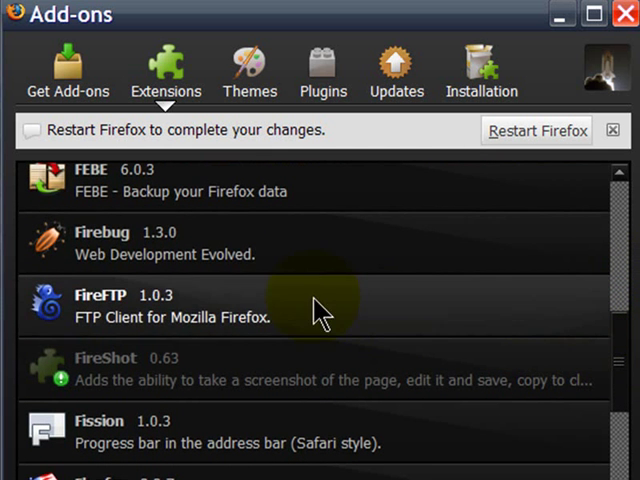
{"action": "mouse_move", "coordinate": [204, 296]}
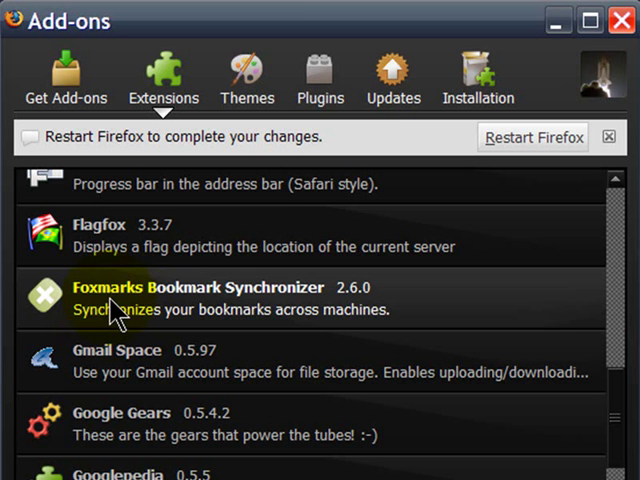
{"action": "mouse_move", "coordinate": [388, 22]}
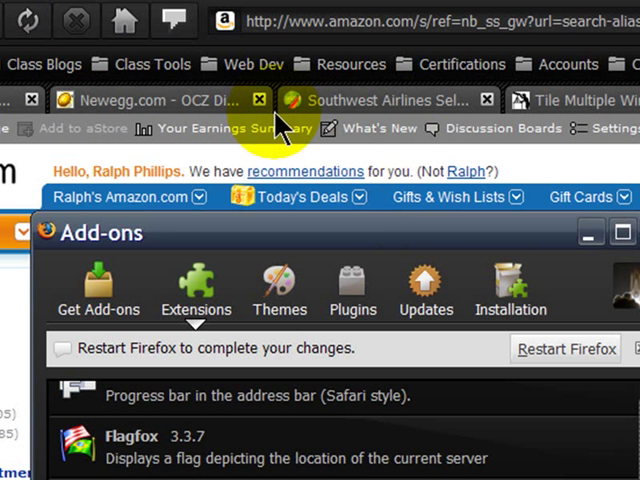
{"action": "mouse_move", "coordinate": [330, 100]}
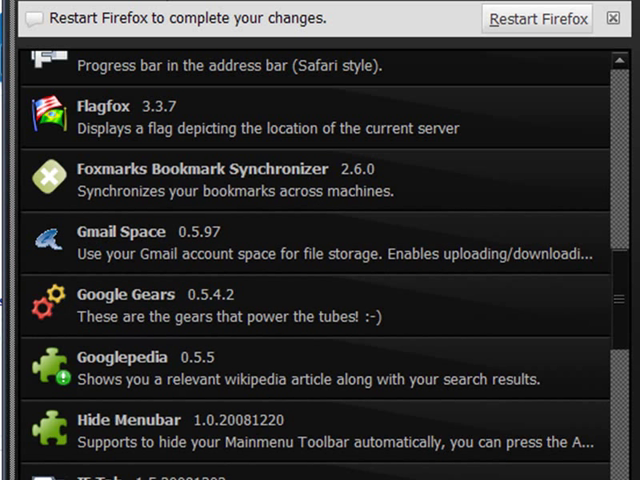
Step: Scroll the Extensions list further down past Link Alert and NoScript to ScribeFire
{"action": "scroll", "scroll_direction": "down", "scroll_amount": 3}
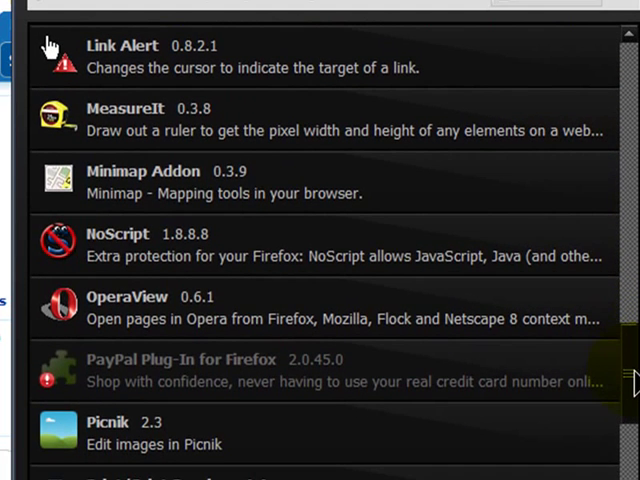
{"action": "mouse_move", "coordinate": [204, 200]}
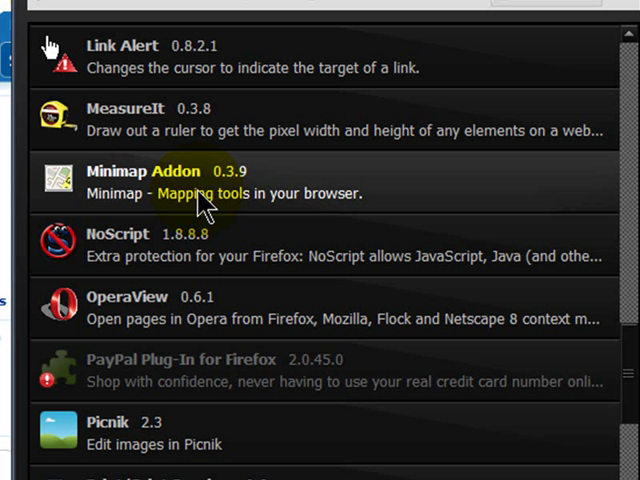
{"action": "mouse_move", "coordinate": [196, 244]}
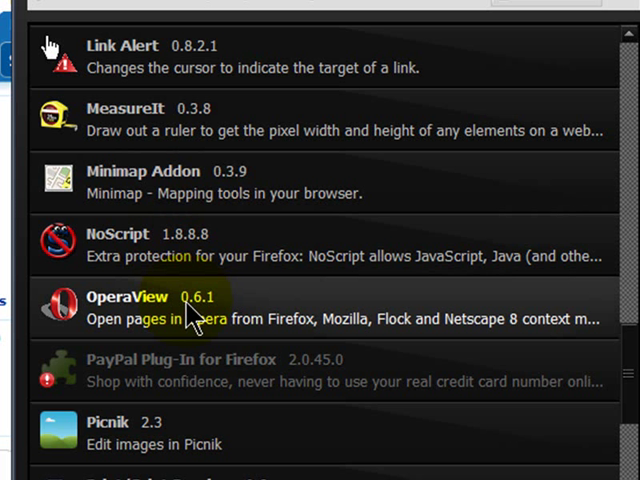
{"action": "scroll", "scroll_direction": "down", "scroll_amount": 3}
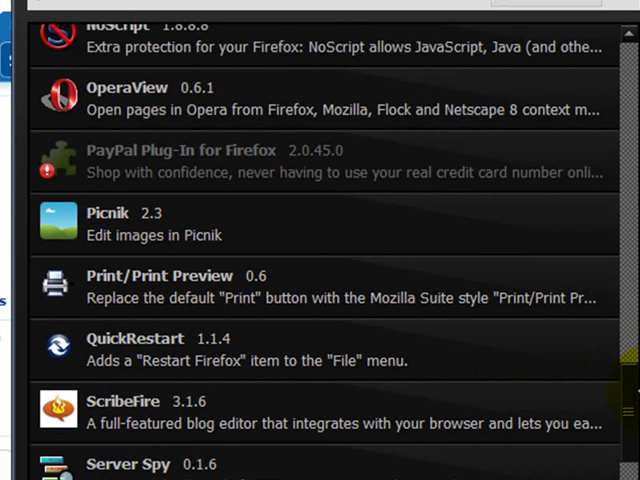
Step: Scroll the Extensions list down through Spedr and Tabs Open Relative to Web Developer
{"action": "scroll", "scroll_direction": "down", "scroll_amount": 3}
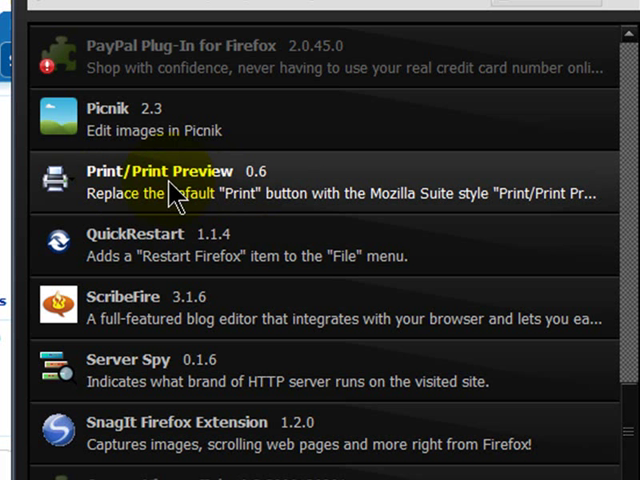
{"action": "mouse_move", "coordinate": [384, 408]}
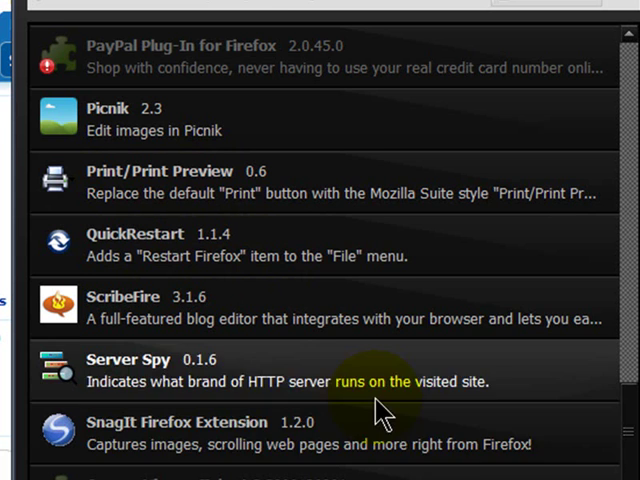
{"action": "scroll", "scroll_direction": "down", "scroll_amount": 3}
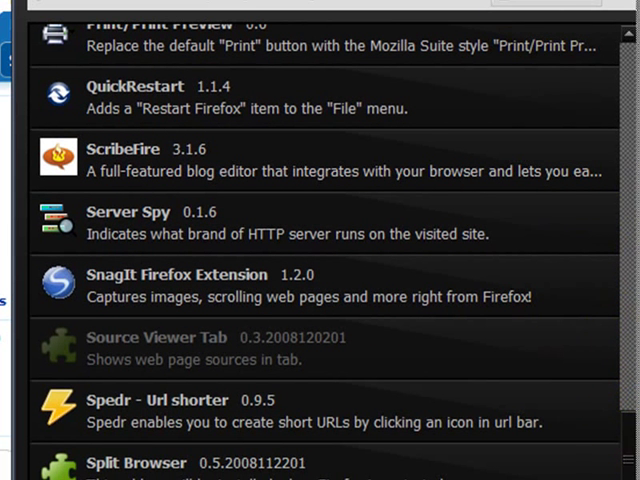
{"action": "scroll", "scroll_direction": "down", "scroll_amount": 3}
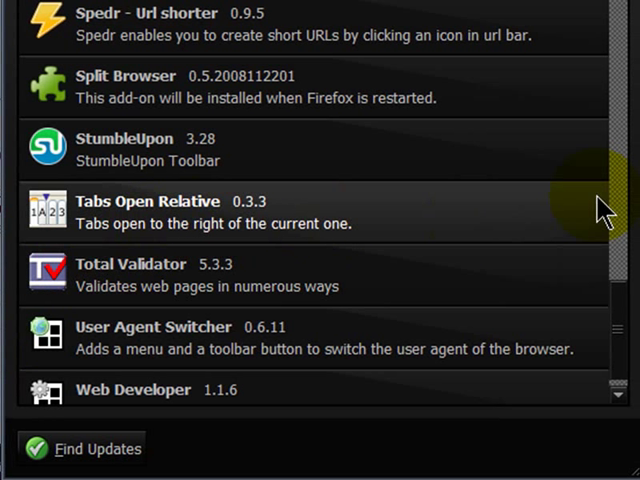
Step: Scroll the Extensions list back to the D–F entries, DashBlog through FEBE
{"action": "scroll", "scroll_direction": "down", "scroll_amount": 3}
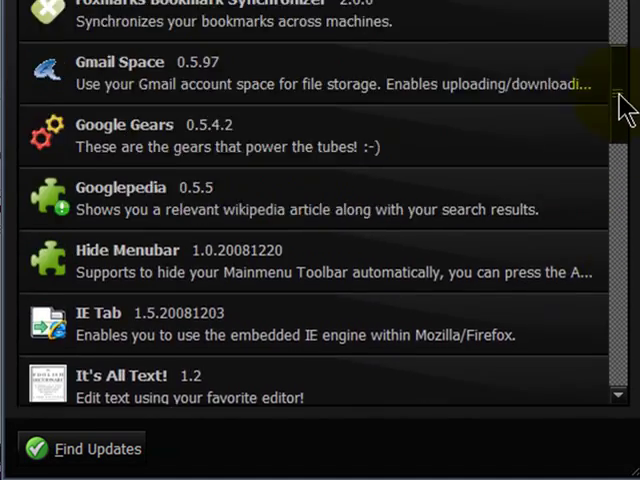
{"action": "scroll", "scroll_direction": "down", "scroll_amount": 3}
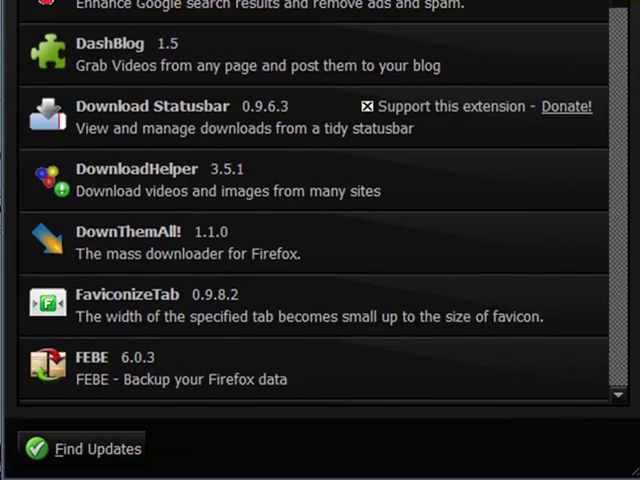